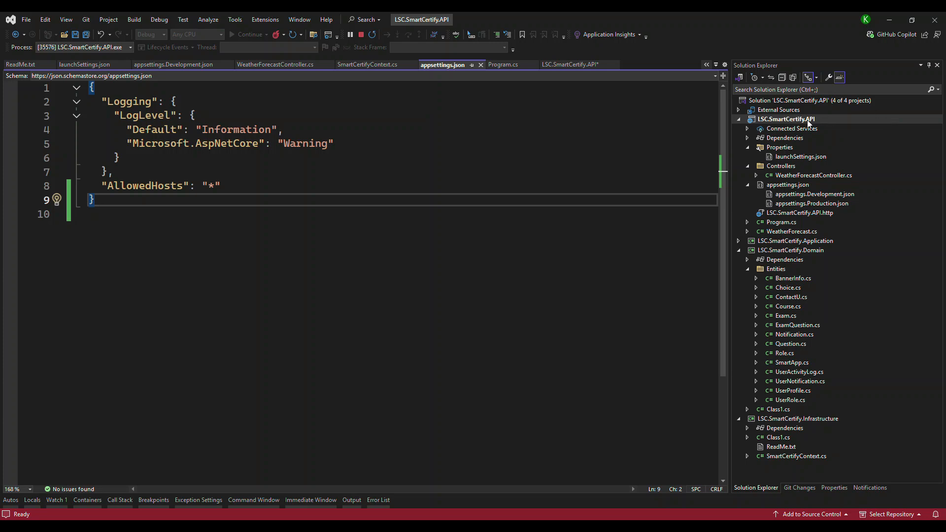
# Step: Add PackageReference lines for NSwag.AspNetCore 14.2.0 and Scalar.AspNetCore 1.2.72 to LSC.SmartCertify.API.csproj
pyautogui.click(572, 65)
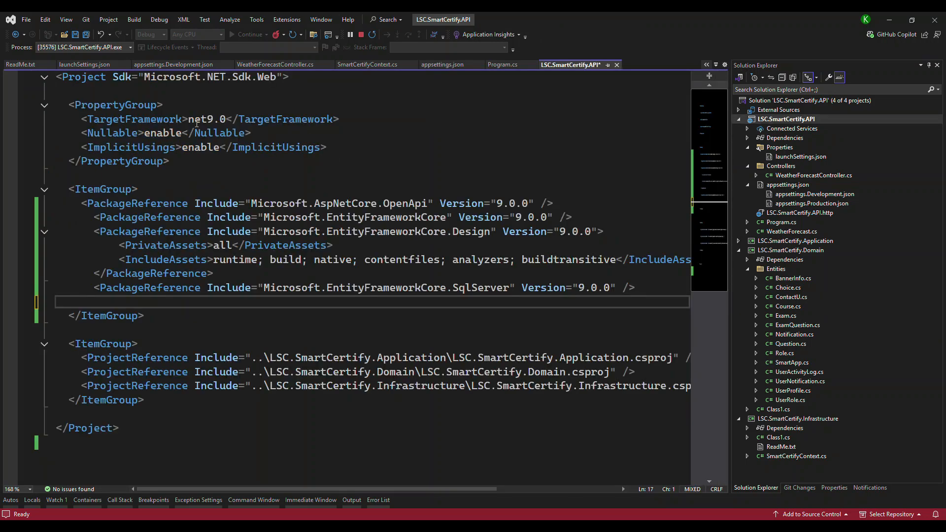
pyautogui.doubleClick(207, 119)
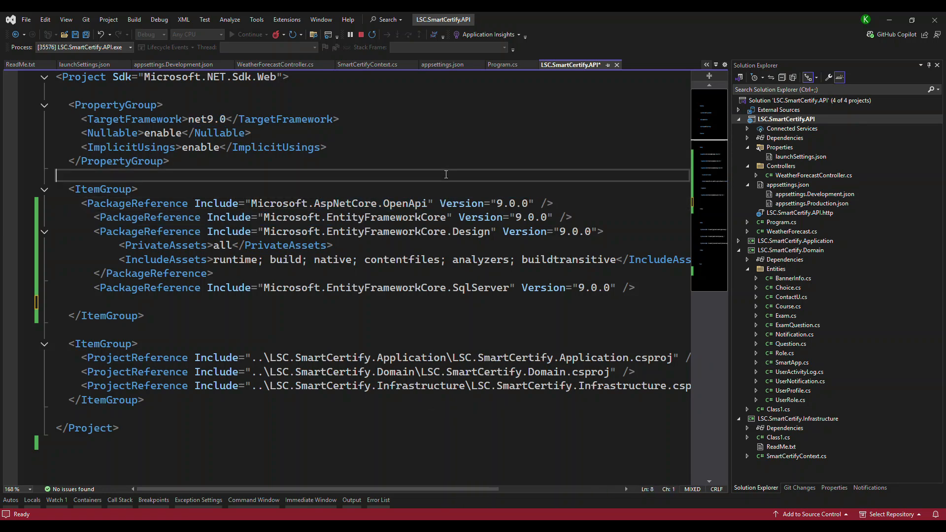
pyautogui.click(351, 301)
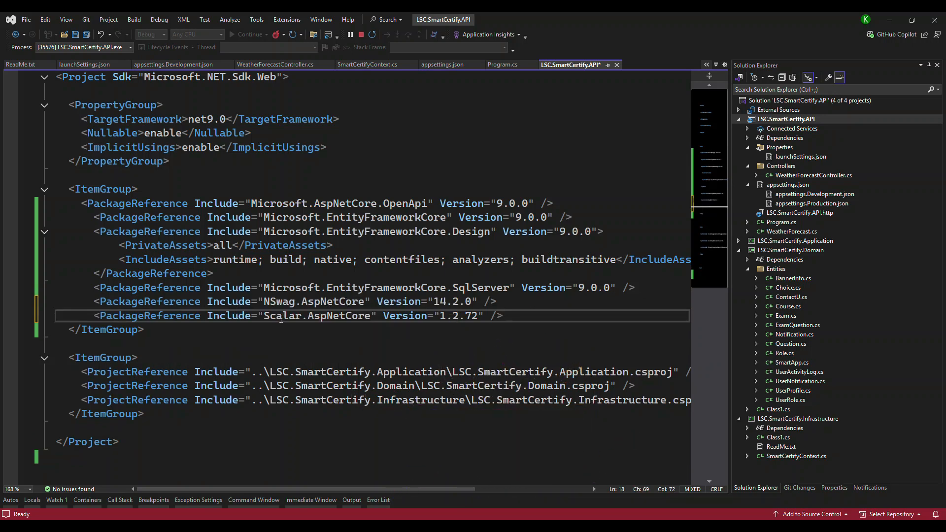
pyautogui.doubleClick(281, 315)
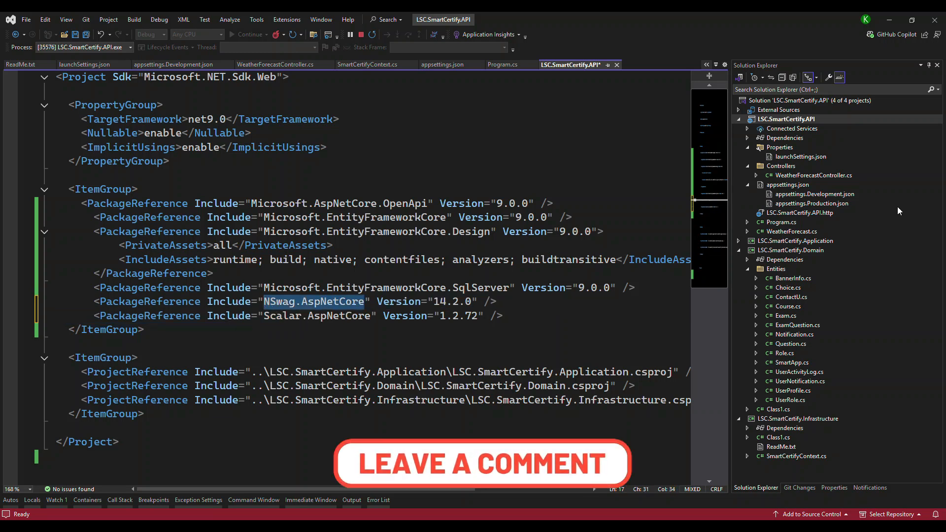
pyautogui.rightClick(785, 119)
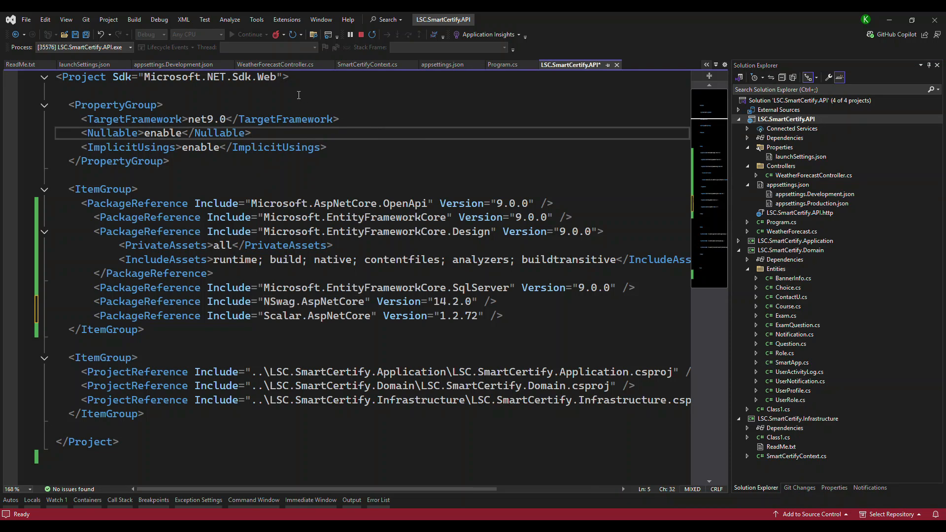
pyautogui.moveTo(27, 324)
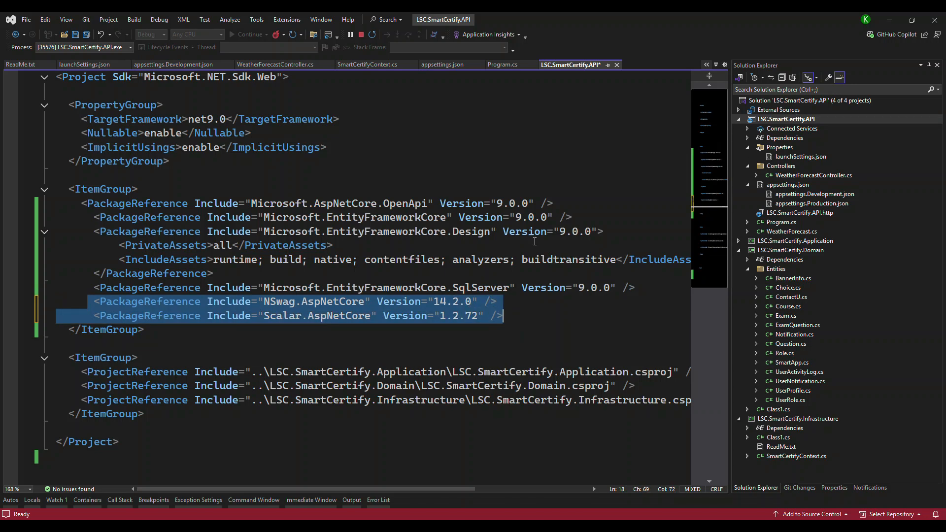
pyautogui.moveTo(353, 308)
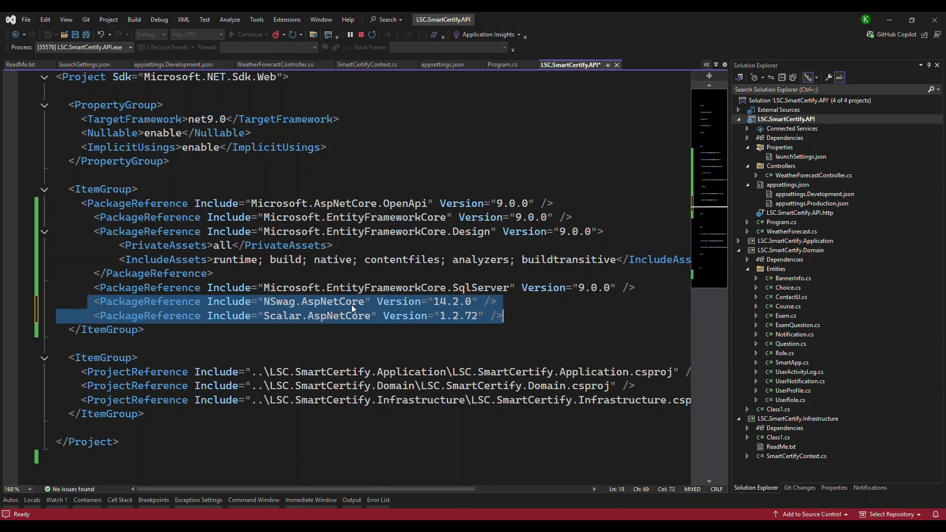
pyautogui.moveTo(456, 314)
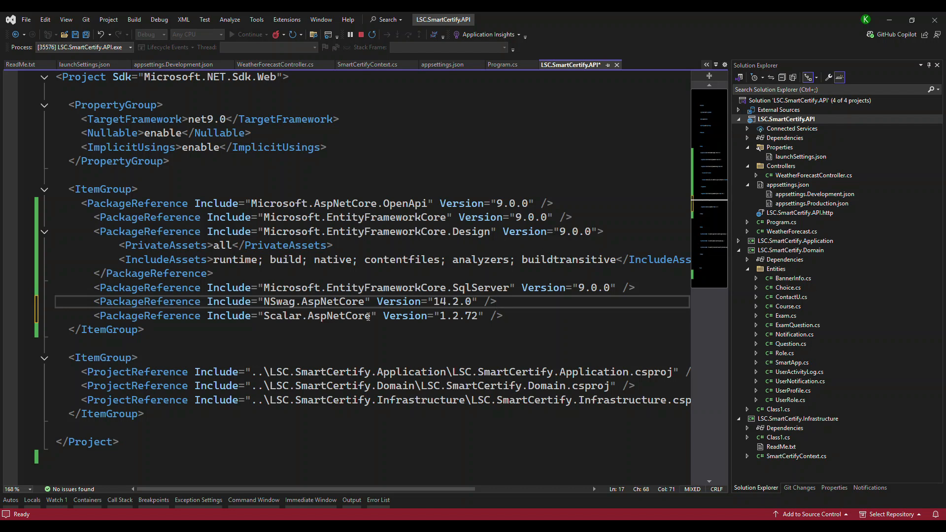
pyautogui.moveTo(885, 178)
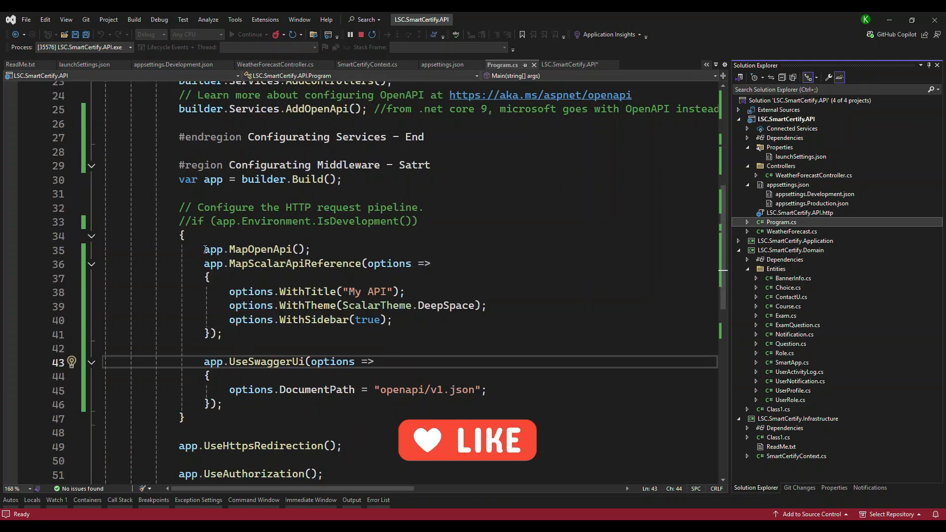
# Step: Review Program.cs wiring MapOpenApi, MapScalarApiReference and UseSwaggerUi on openapi/v1.json
pyautogui.doubleClick(213, 249)
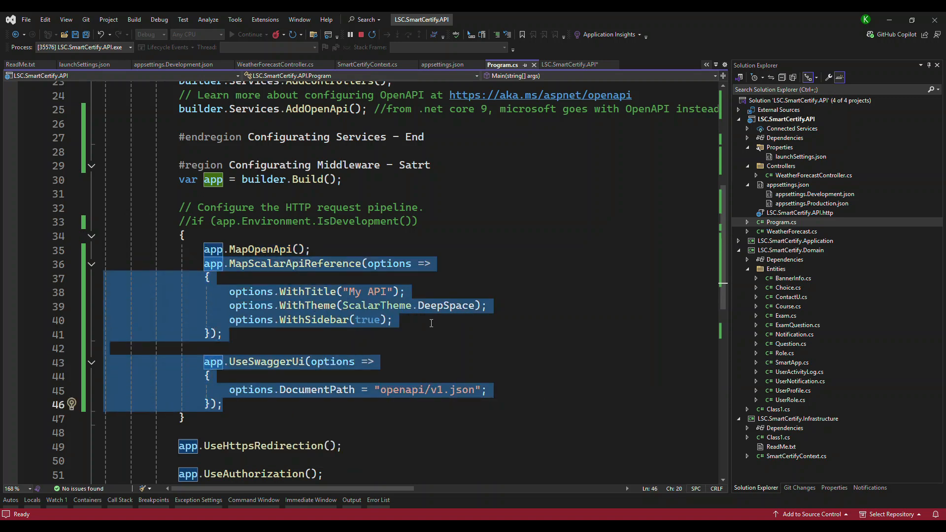
pyautogui.click(532, 221)
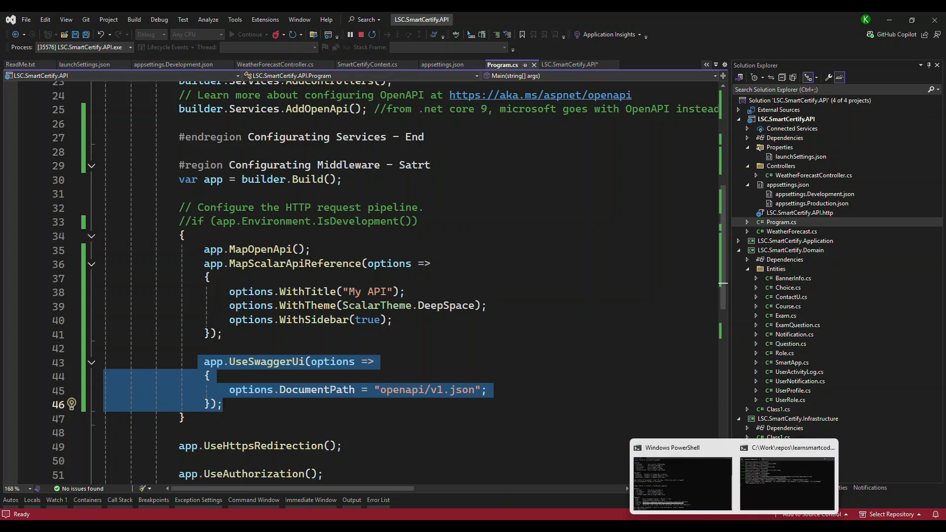
# Step: Browse to localhost:7045/openapi/v1.json showing the WeatherForecast path
pyautogui.click(785, 477)
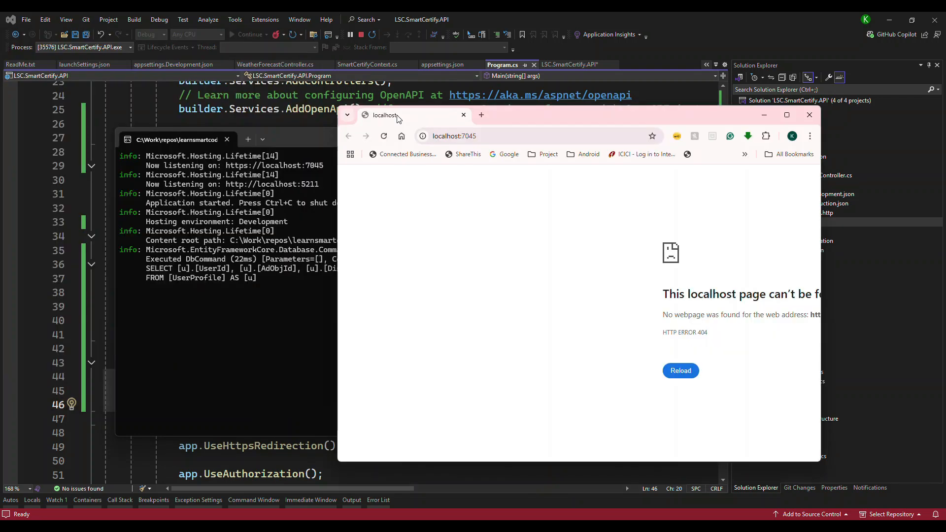
pyautogui.click(786, 115)
pyautogui.write('/openapi/v1.json')
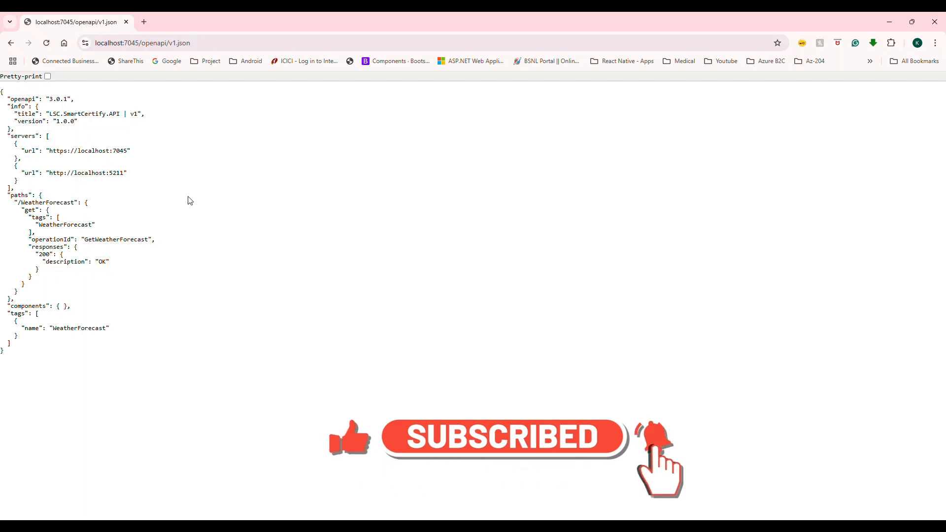
# Step: Browse to localhost:7045/scalar/v1 and send a test request to /WeatherForecast returning 200
pyautogui.click(143, 42)
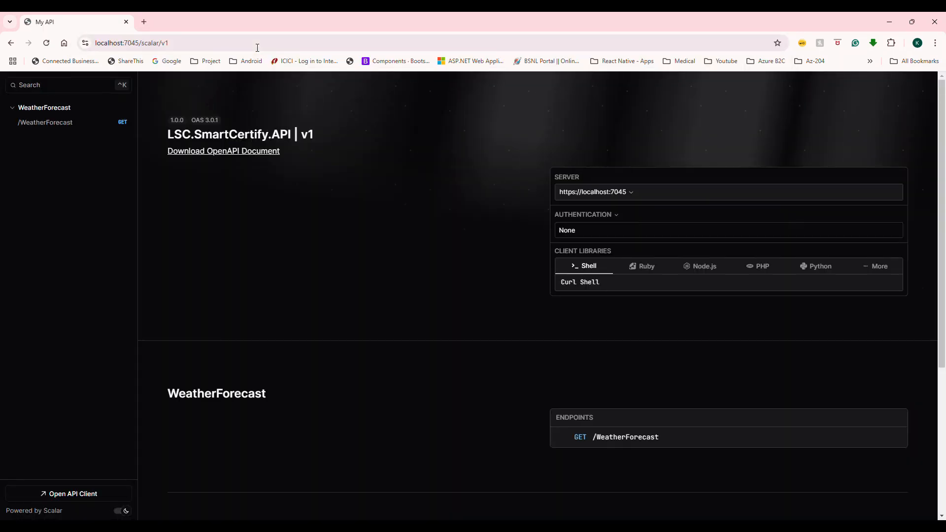
pyautogui.moveTo(308, 181)
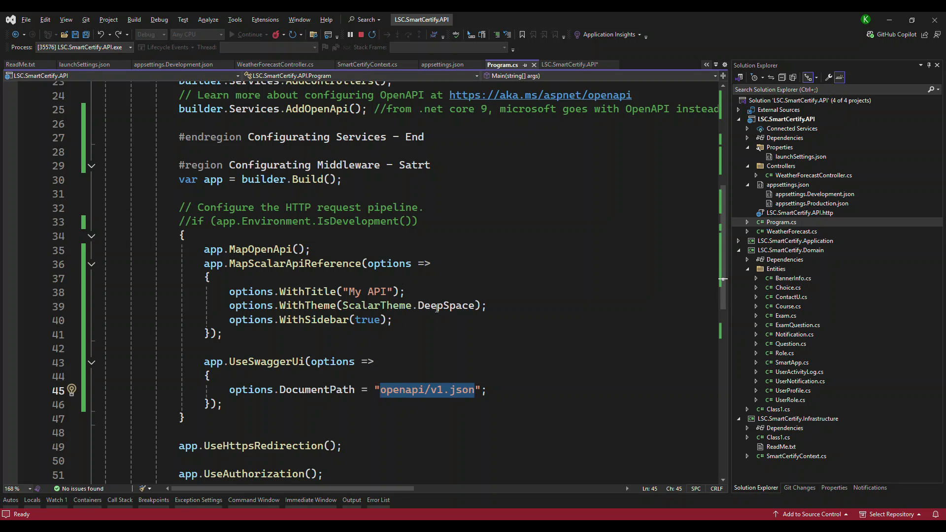
pyautogui.doubleClick(446, 305)
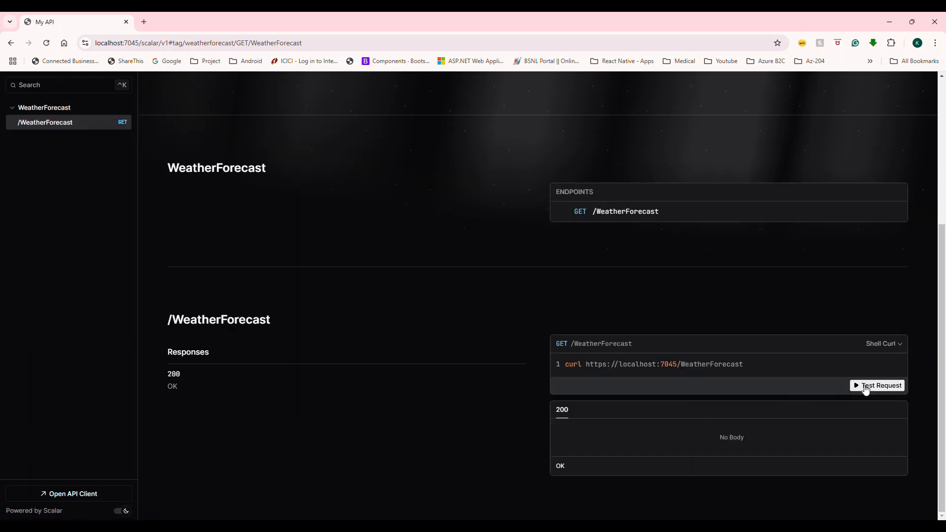
pyautogui.click(881, 386)
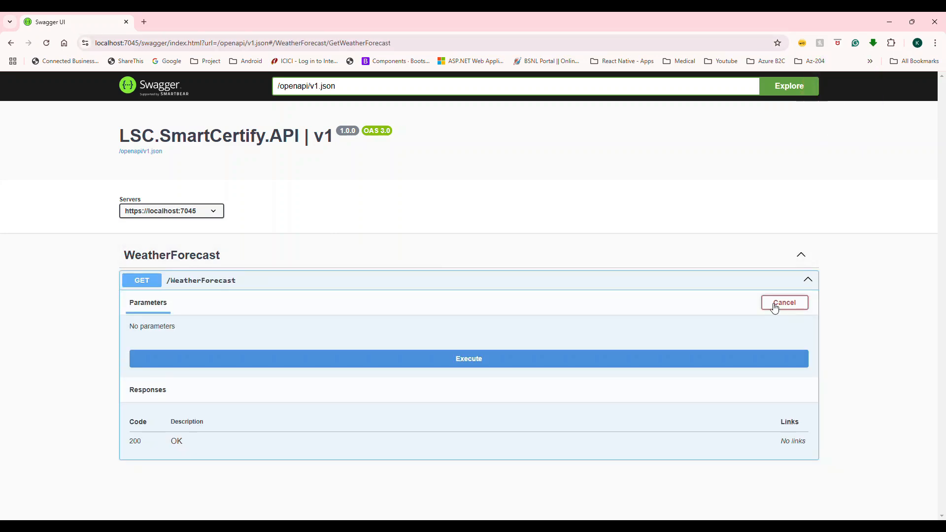
# Step: Execute GET /WeatherForecast in Swagger UI, returning 200 with an empty array
pyautogui.click(468, 358)
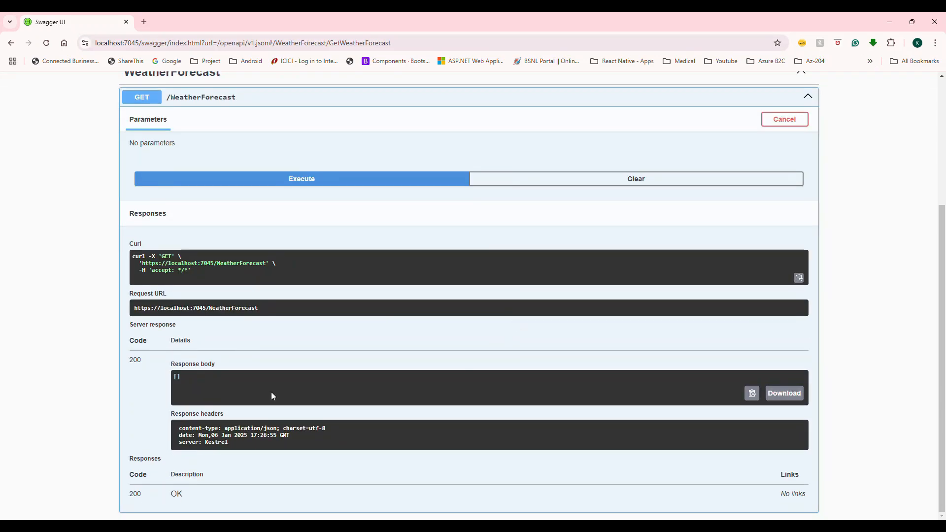
pyautogui.scroll(3)
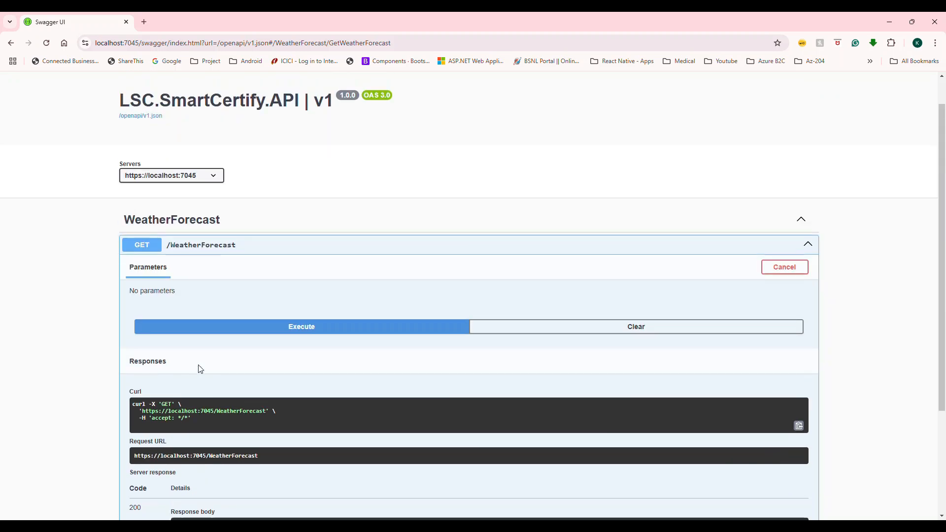